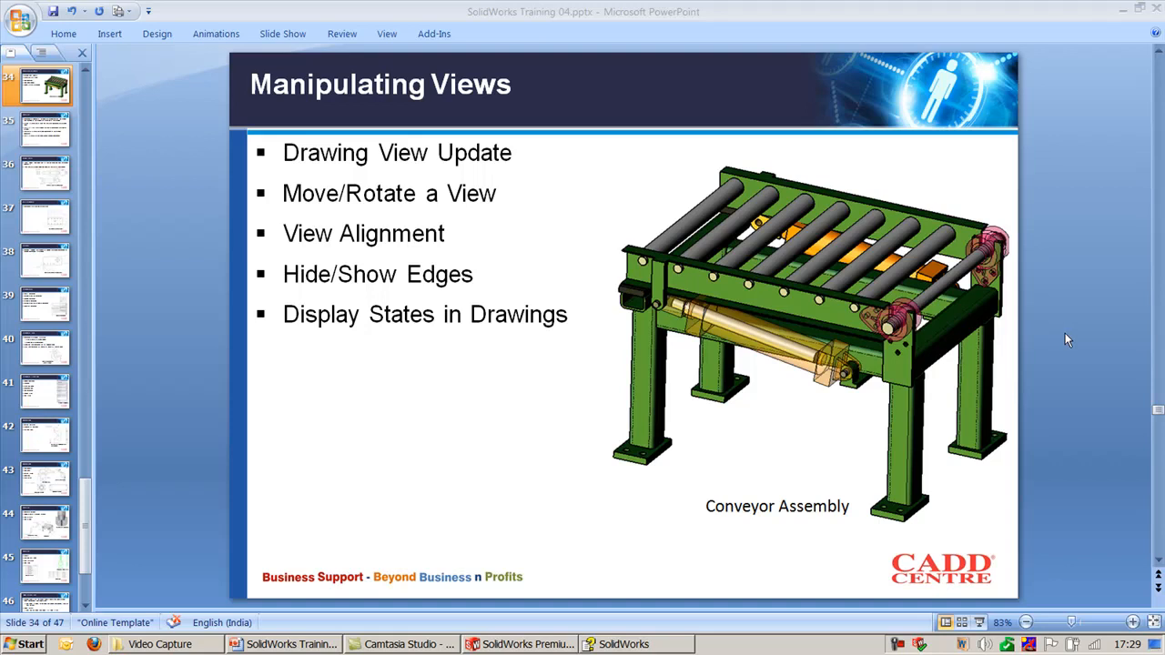
mouse_move(546, 630)
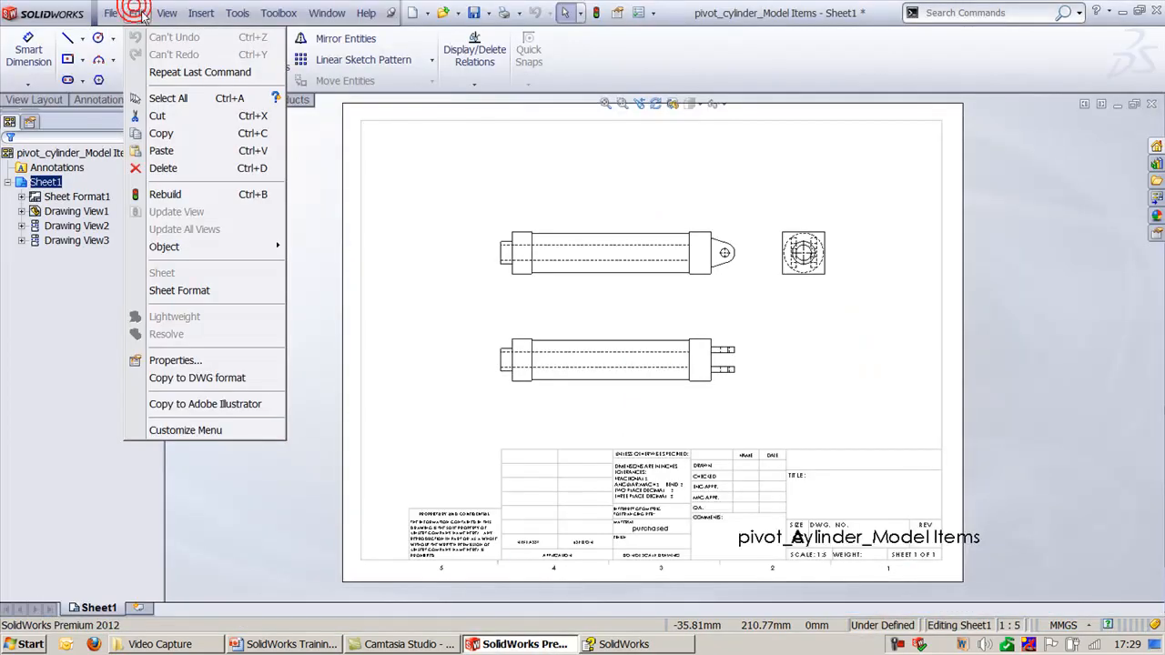
mouse_move(185, 193)
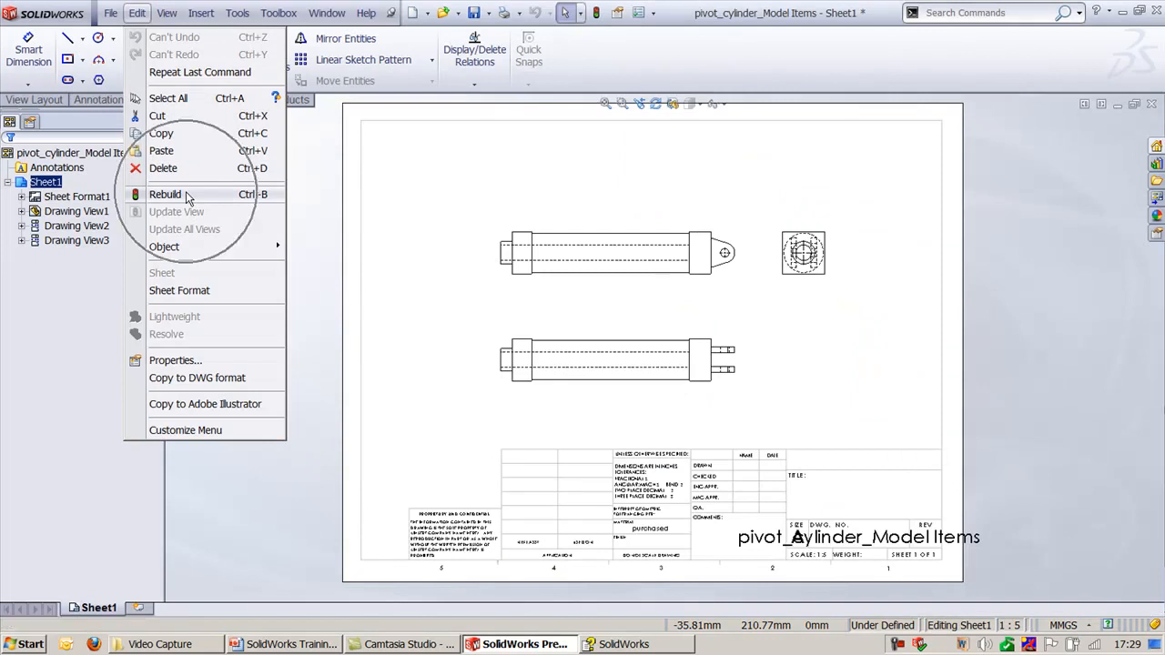
mouse_move(184, 230)
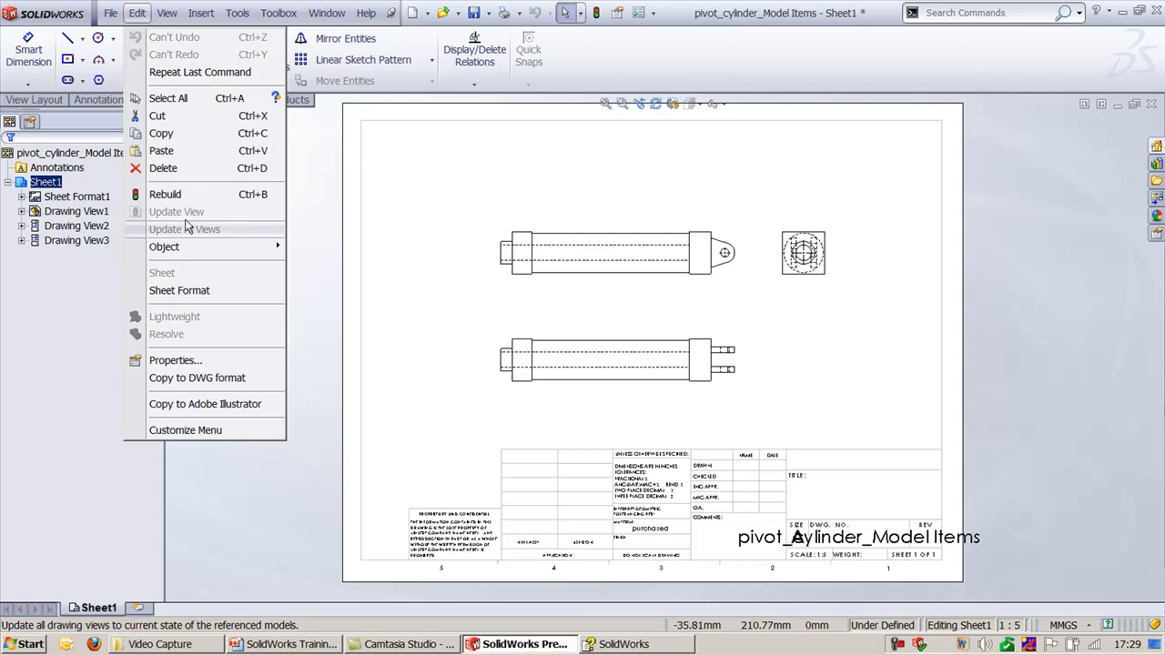
Dismiss the Edit menu's view-update commands, glance at the training slide, and return to the pivot cylinder drawing
click(495, 186)
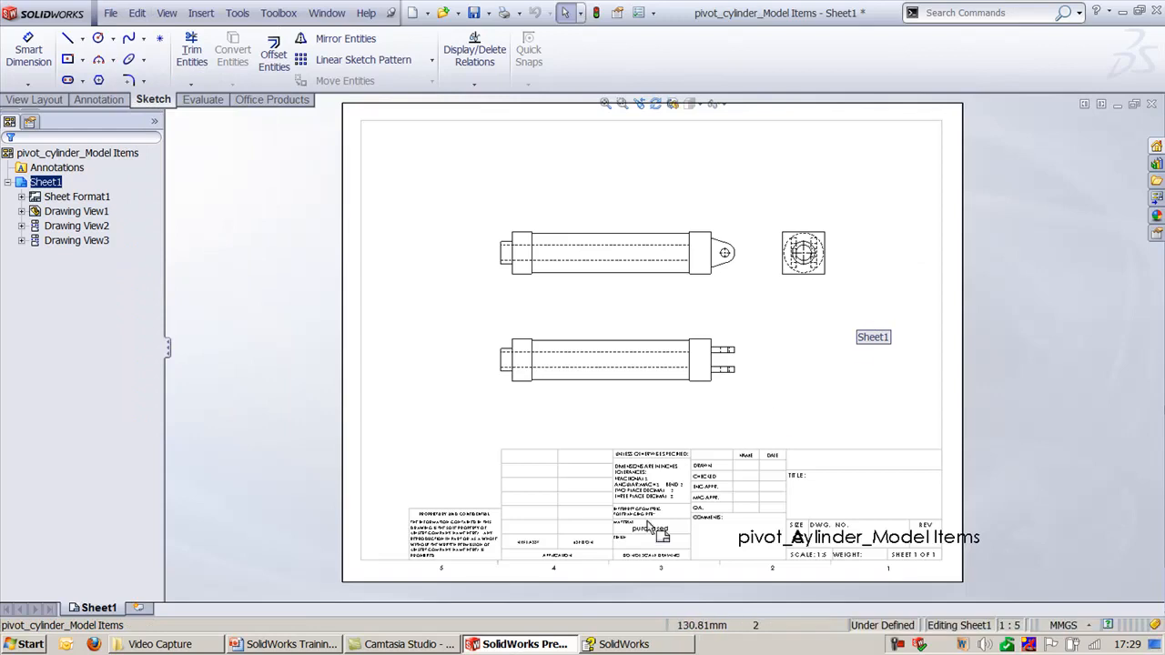
click(291, 644)
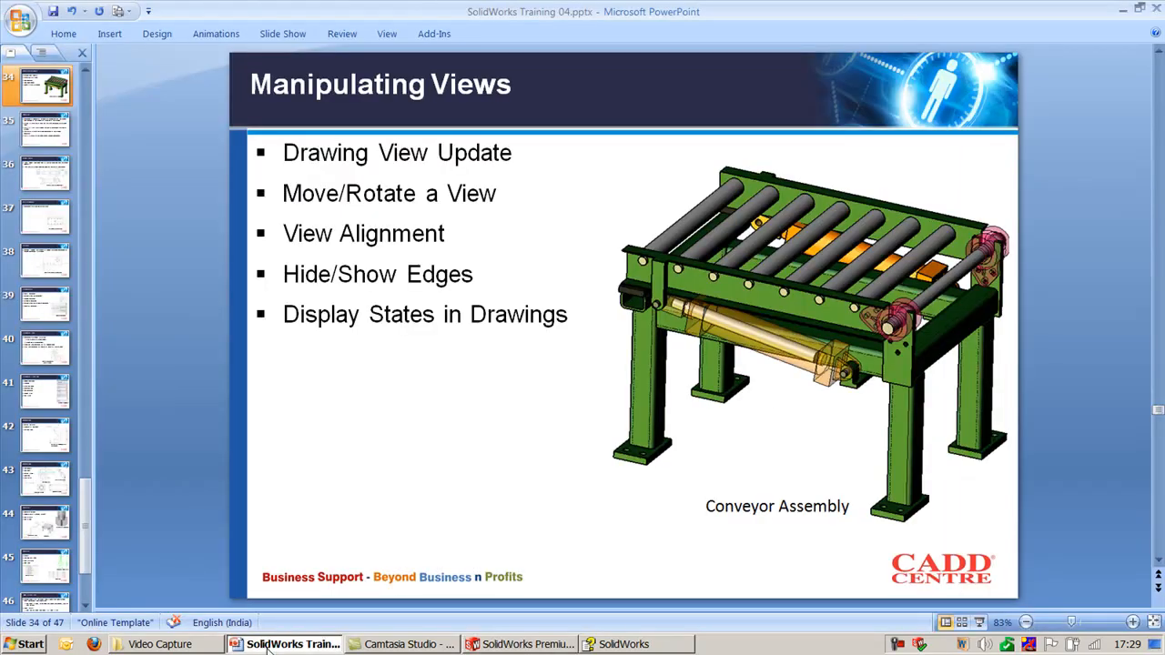
click(519, 644)
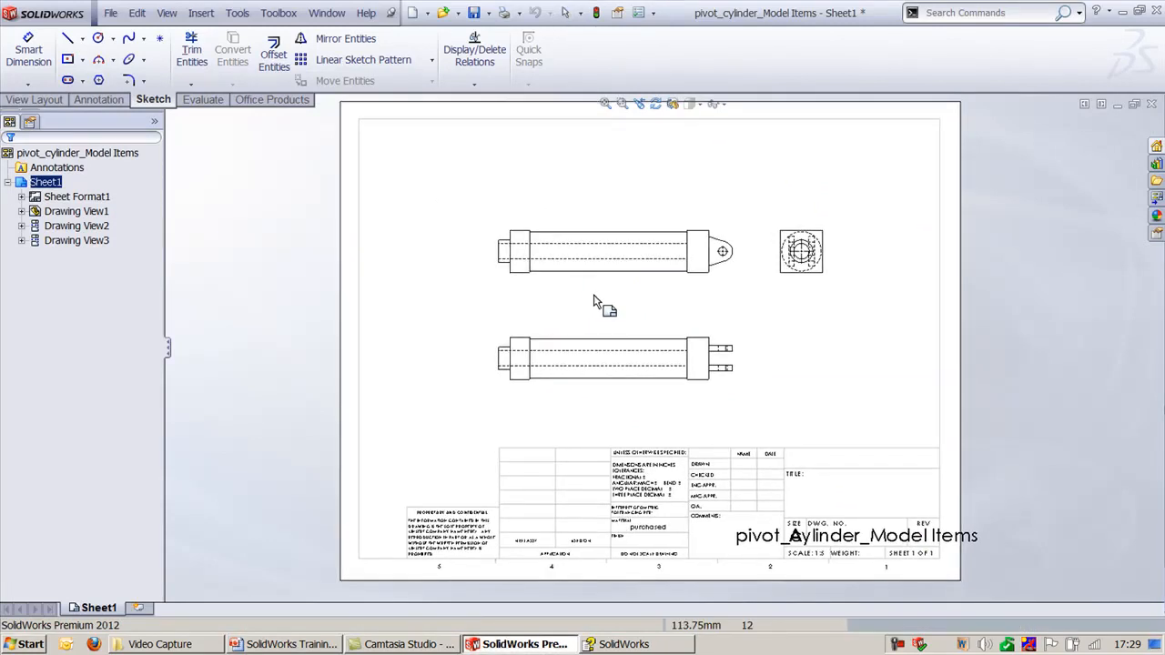
click(76, 211)
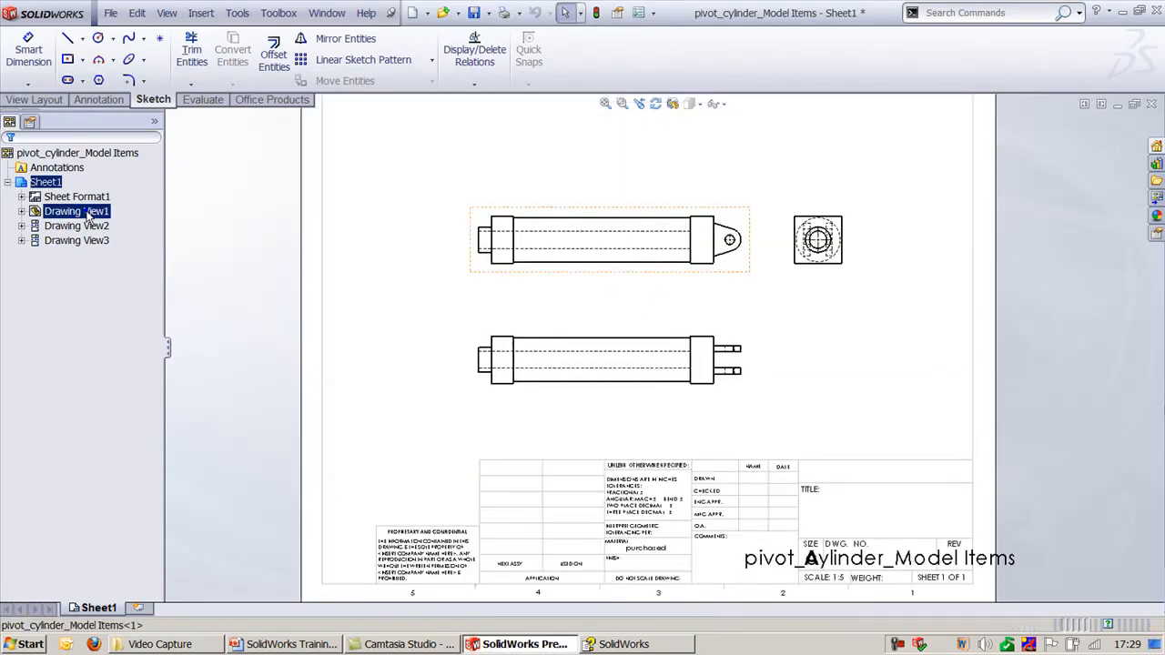
right_click(77, 211)
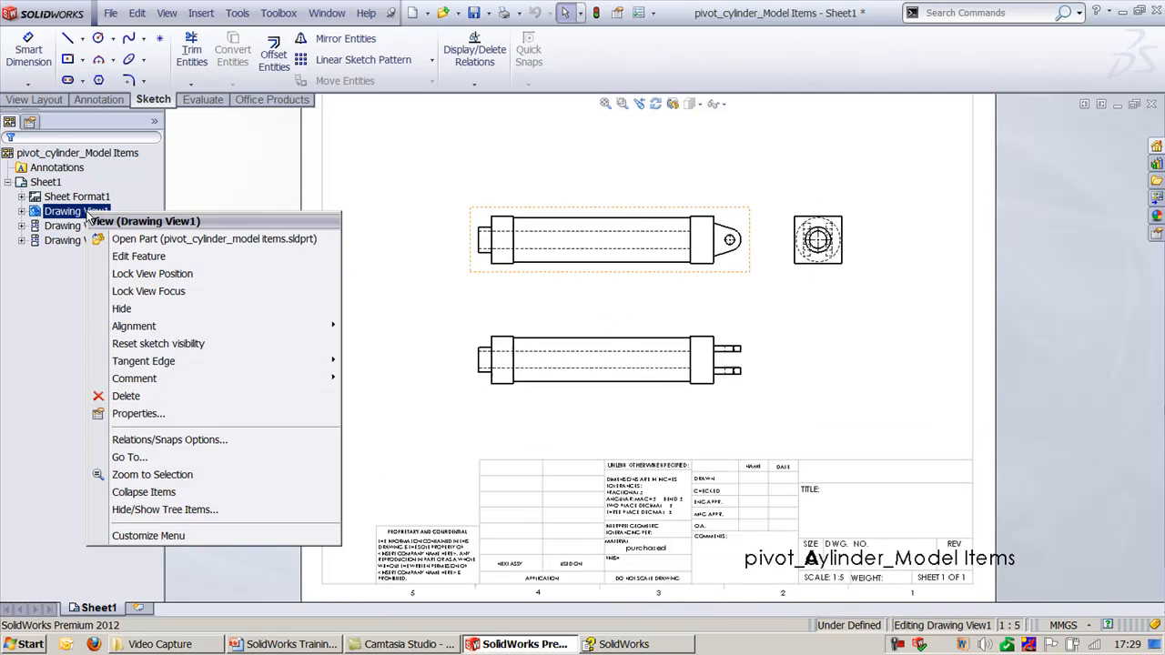
mouse_move(361, 173)
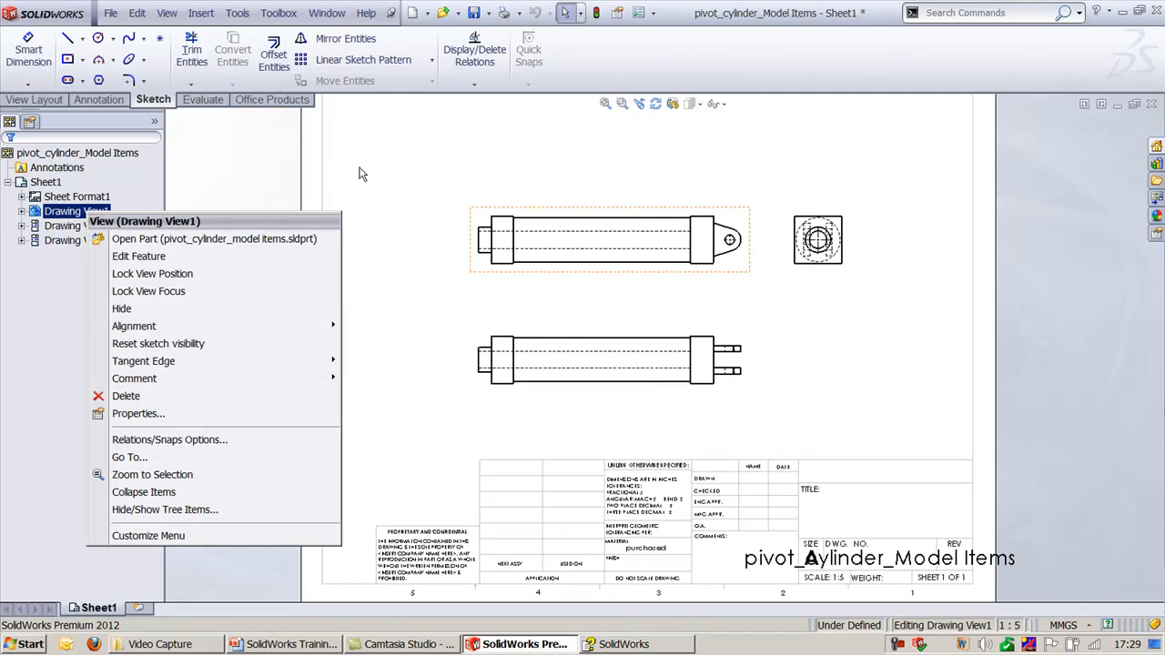
mouse_move(175, 291)
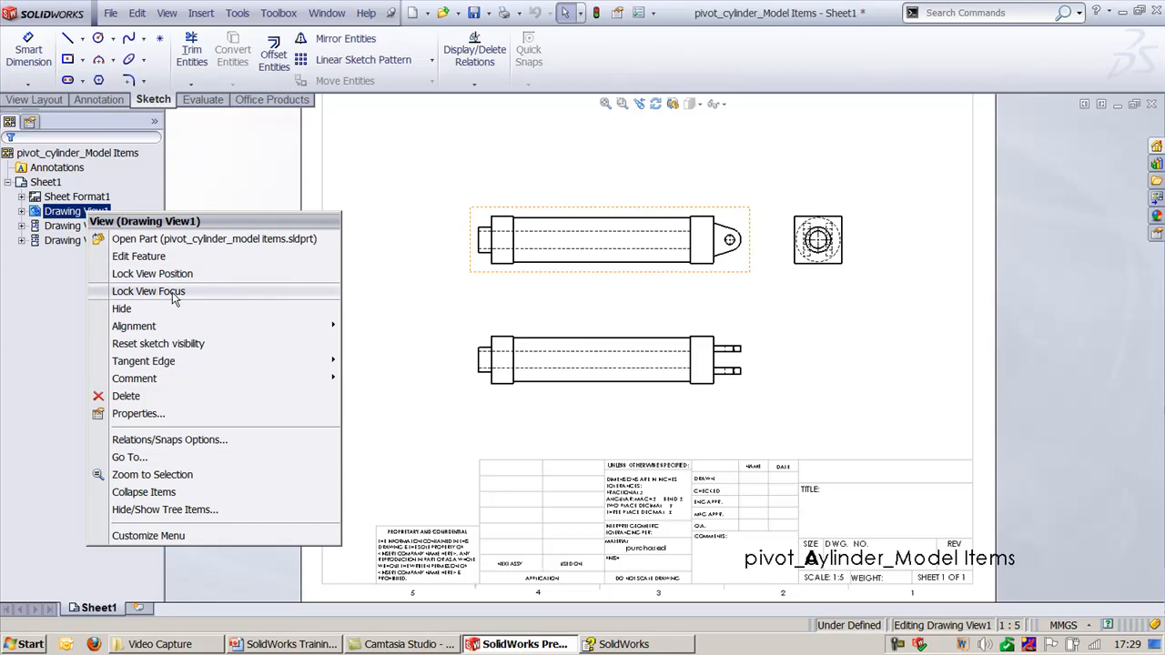
mouse_move(251, 157)
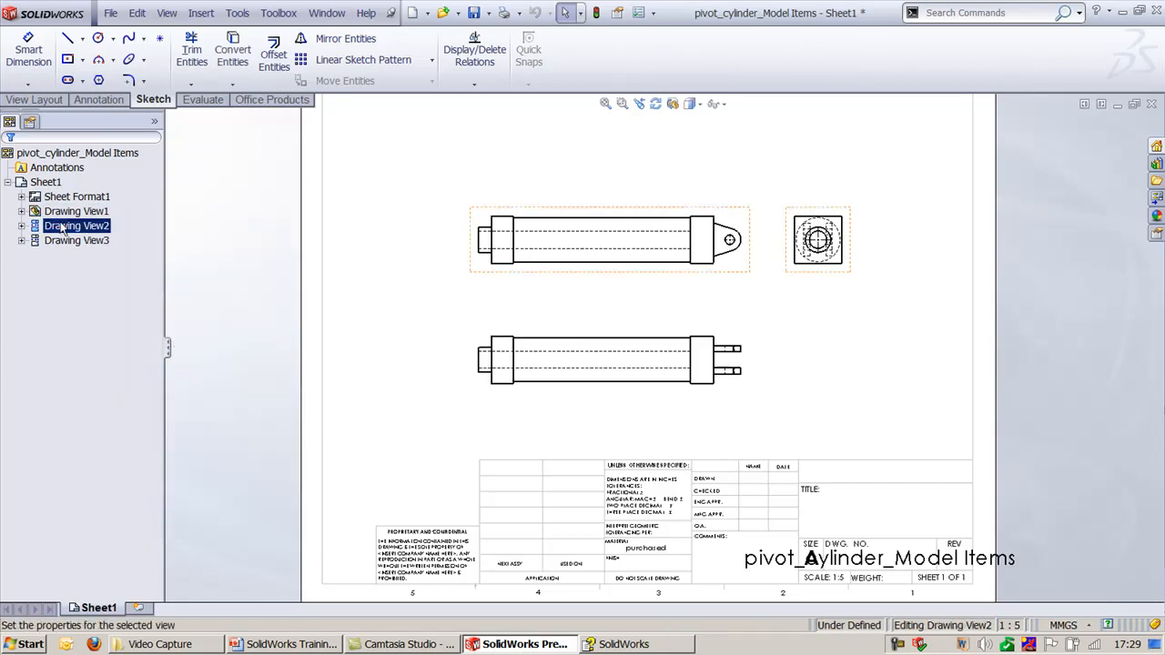
right_click(76, 226)
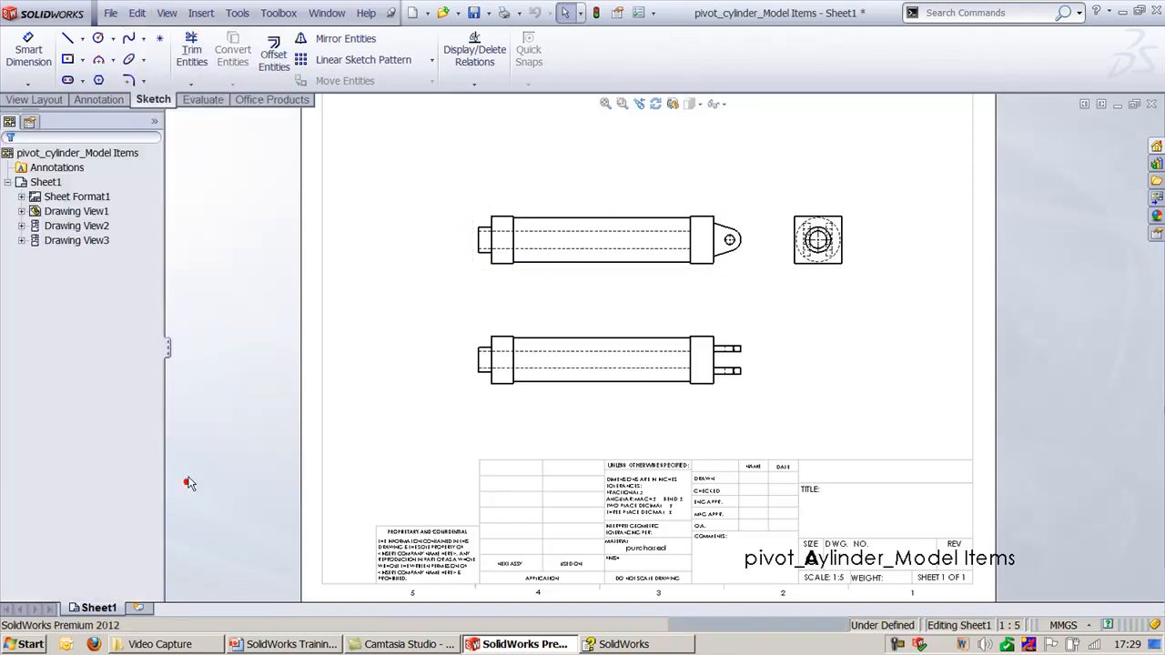
Break Drawing View2's alignment with the other pivot cylinder views
click(167, 13)
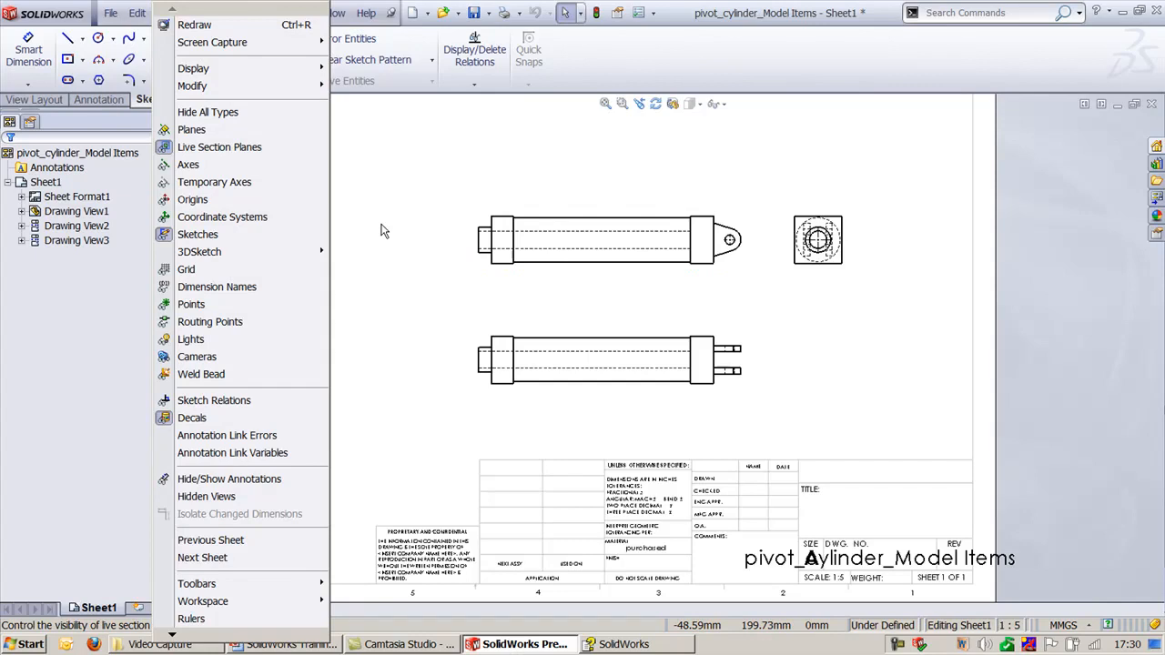
click(291, 644)
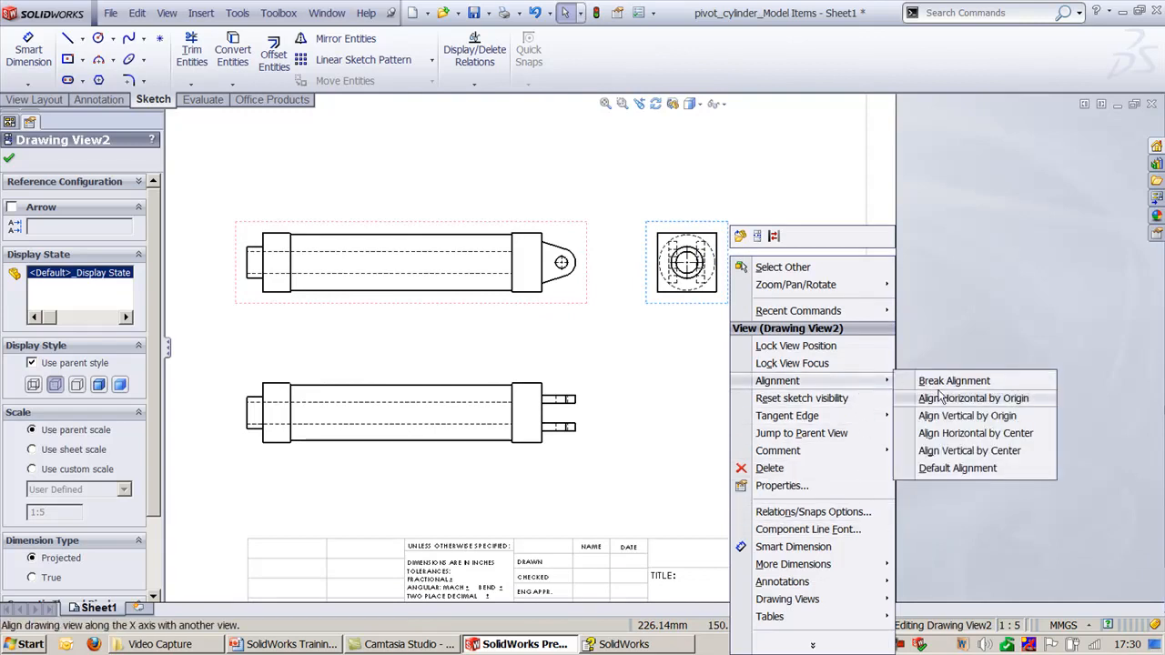
click(953, 380)
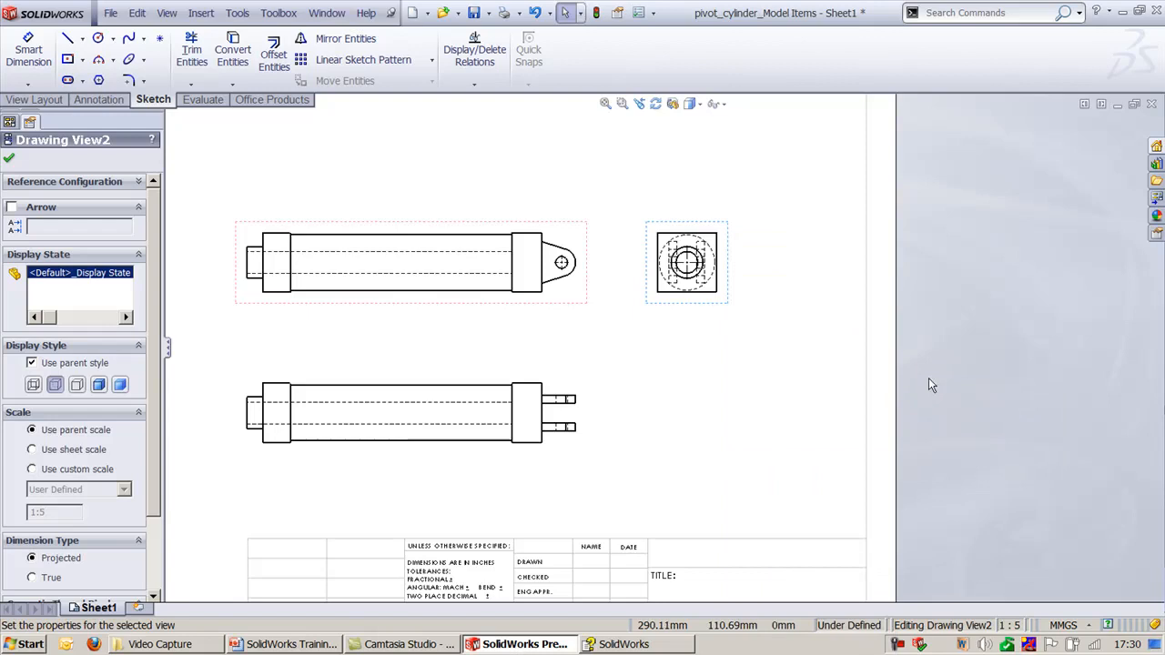
Drag the freed Drawing View2 lower on the sheet's right side, away from the upper cylinder view
drag(686, 262, 769, 389)
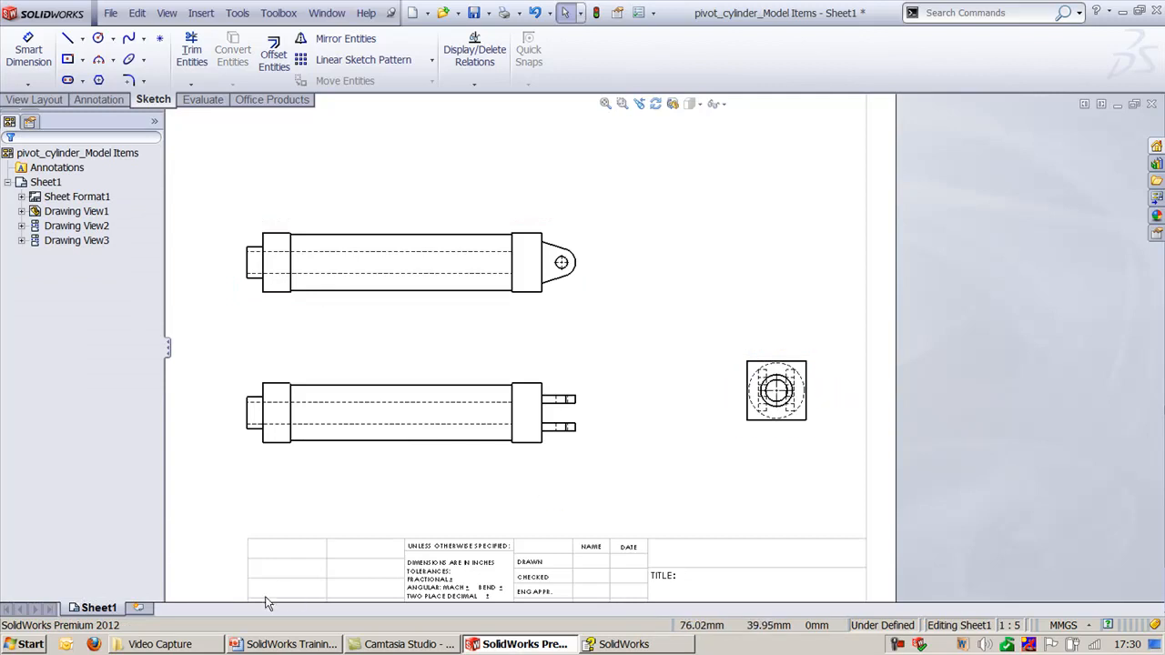
click(291, 644)
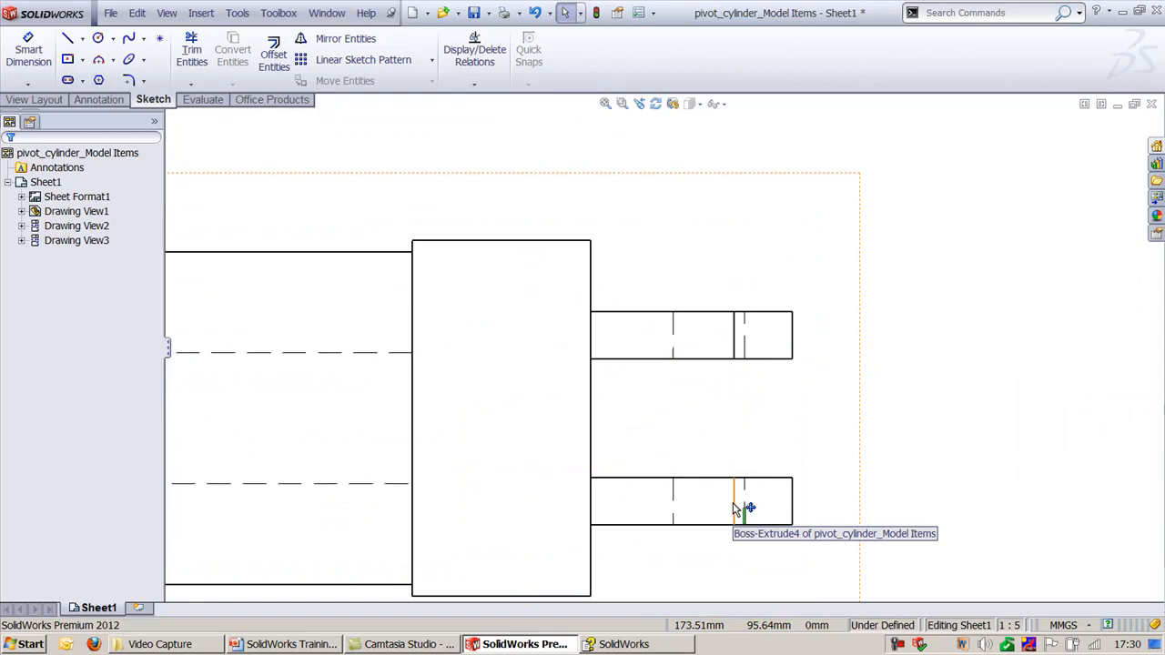
Hide the short cylinder-end edges in Drawing View3 via Hide/Show Edges and confirm with the green check
right_click(742, 506)
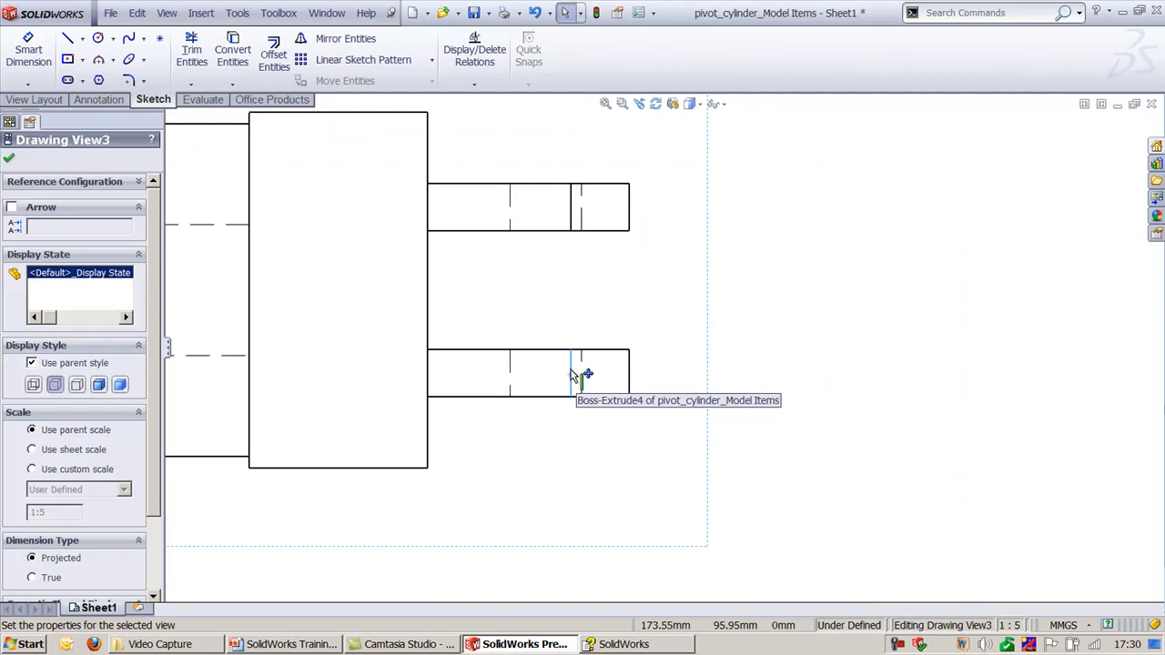
right_click(583, 373)
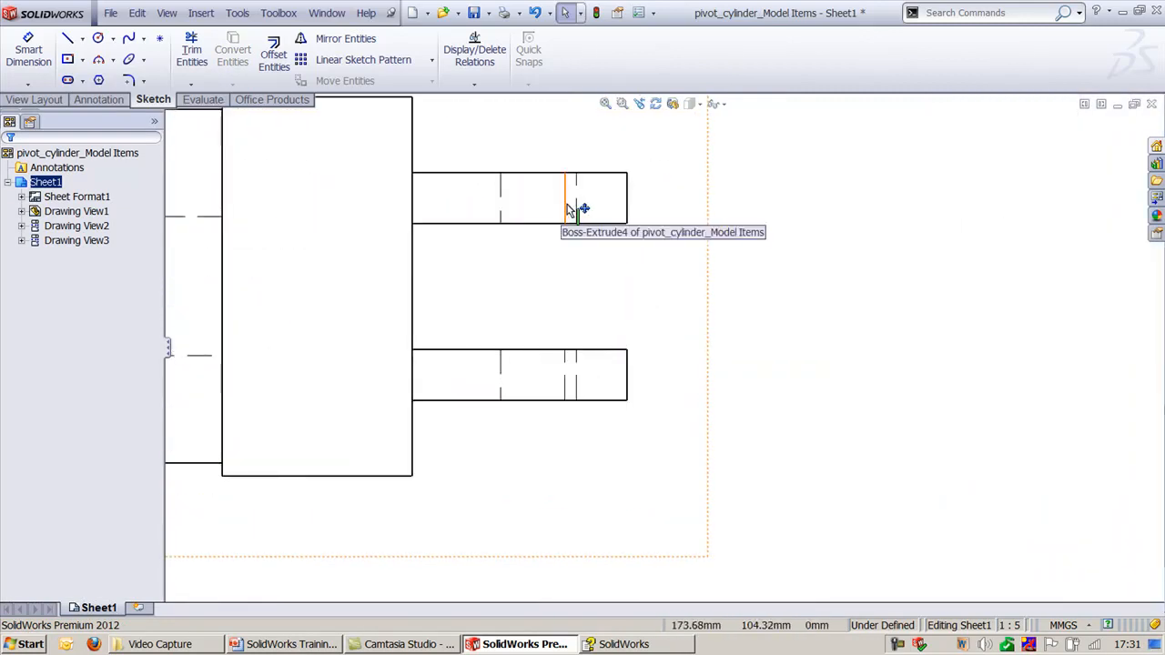
click(566, 373)
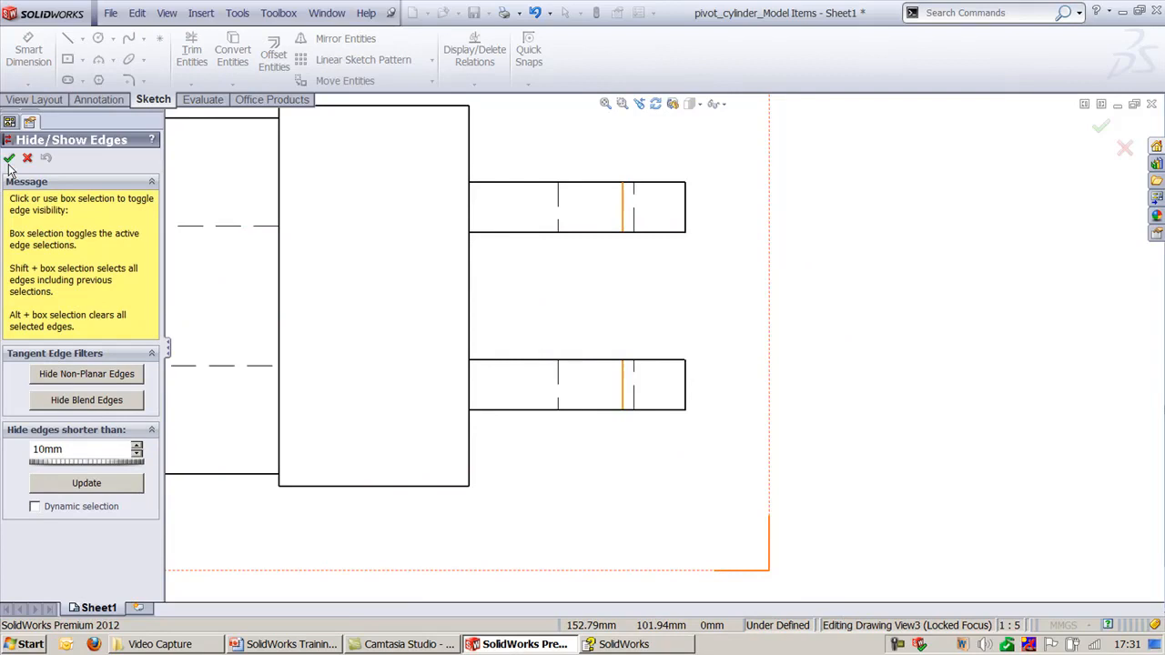
click(9, 157)
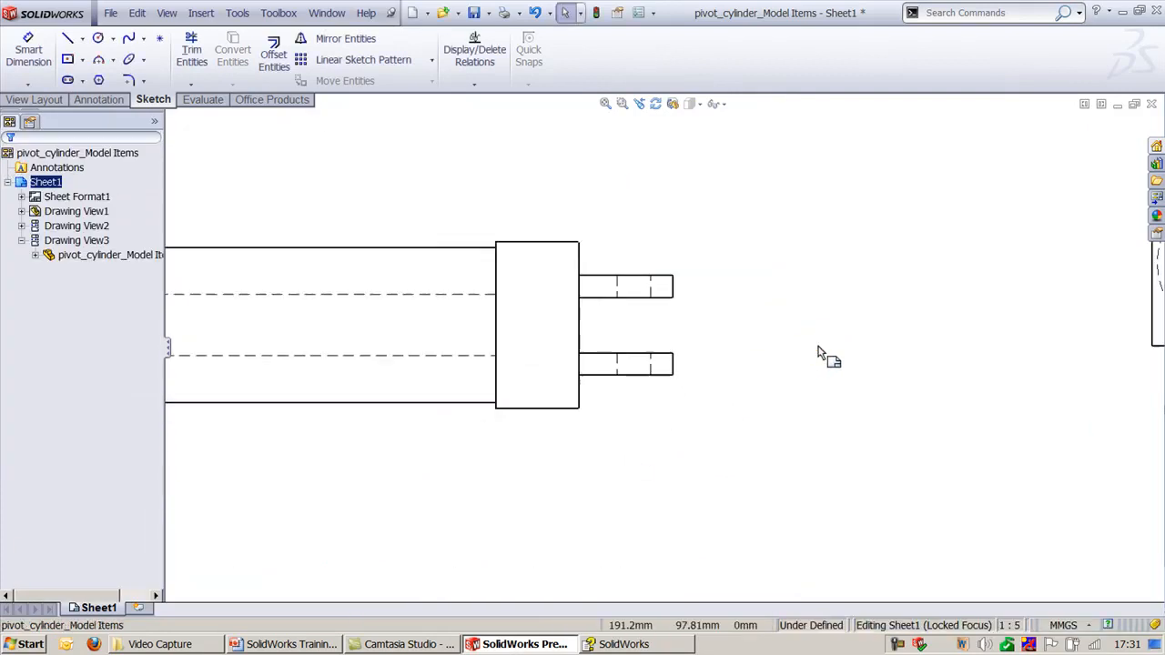
mouse_move(771, 327)
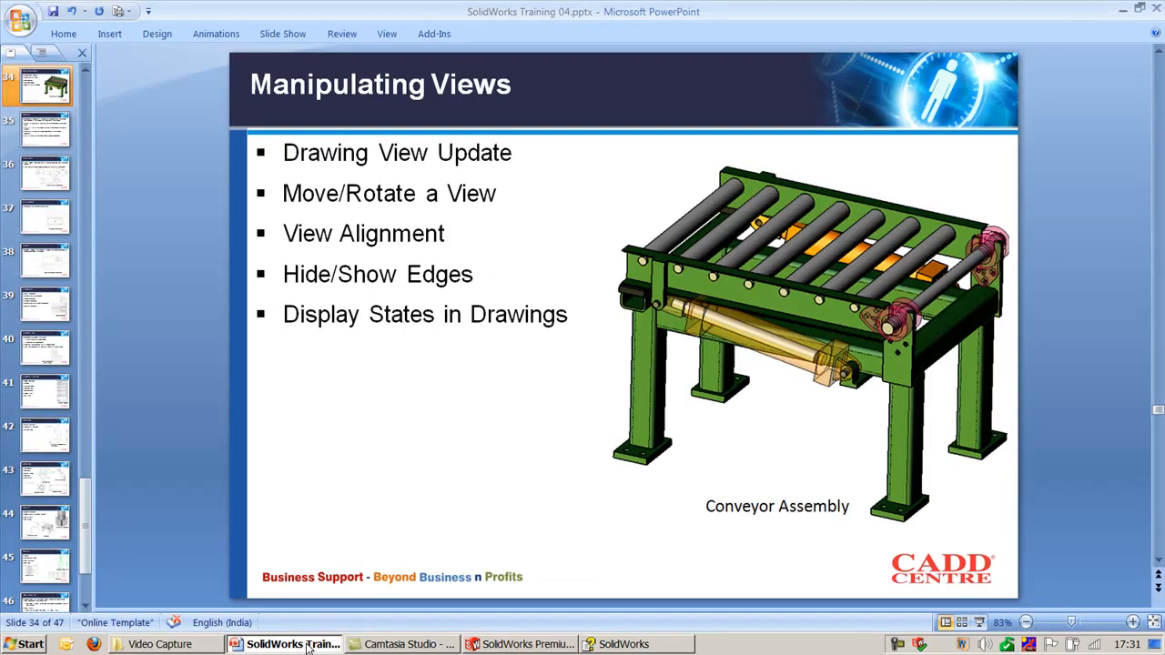
click(524, 644)
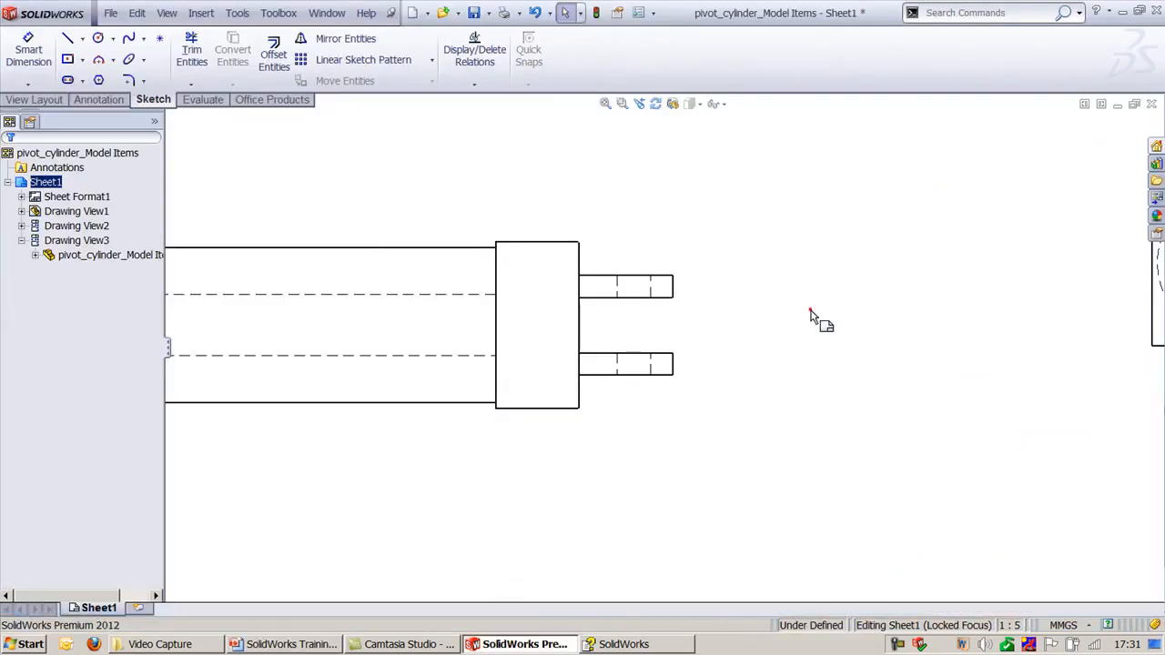
Switch to the conveyor assembly and add a new display state from the default one
click(326, 11)
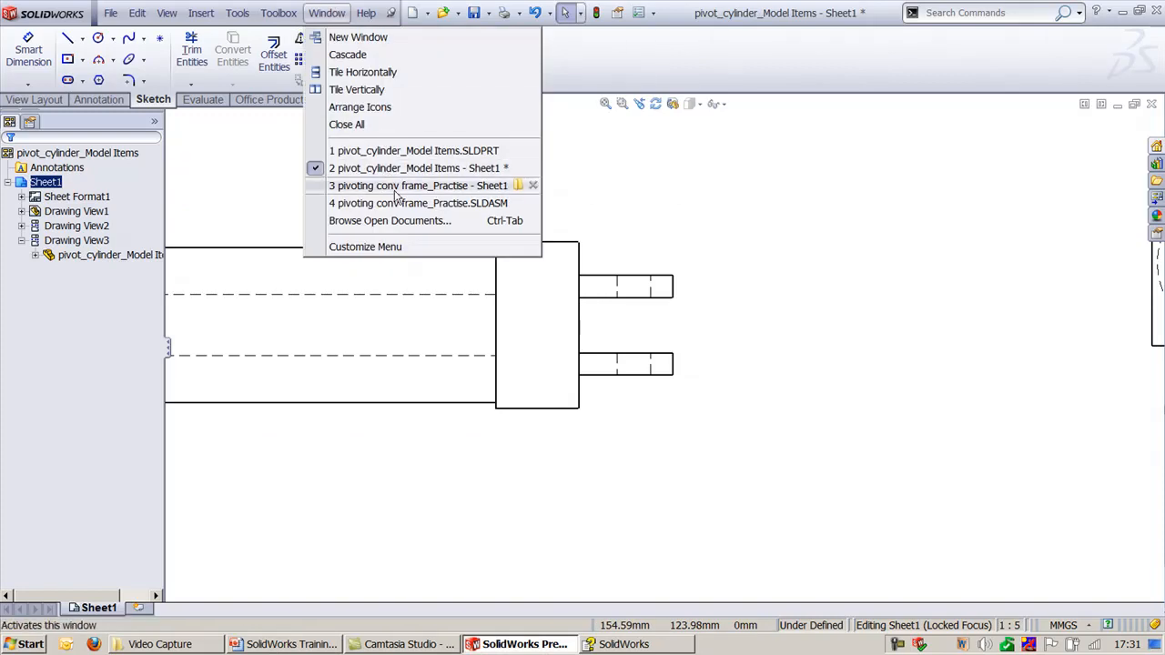
click(418, 204)
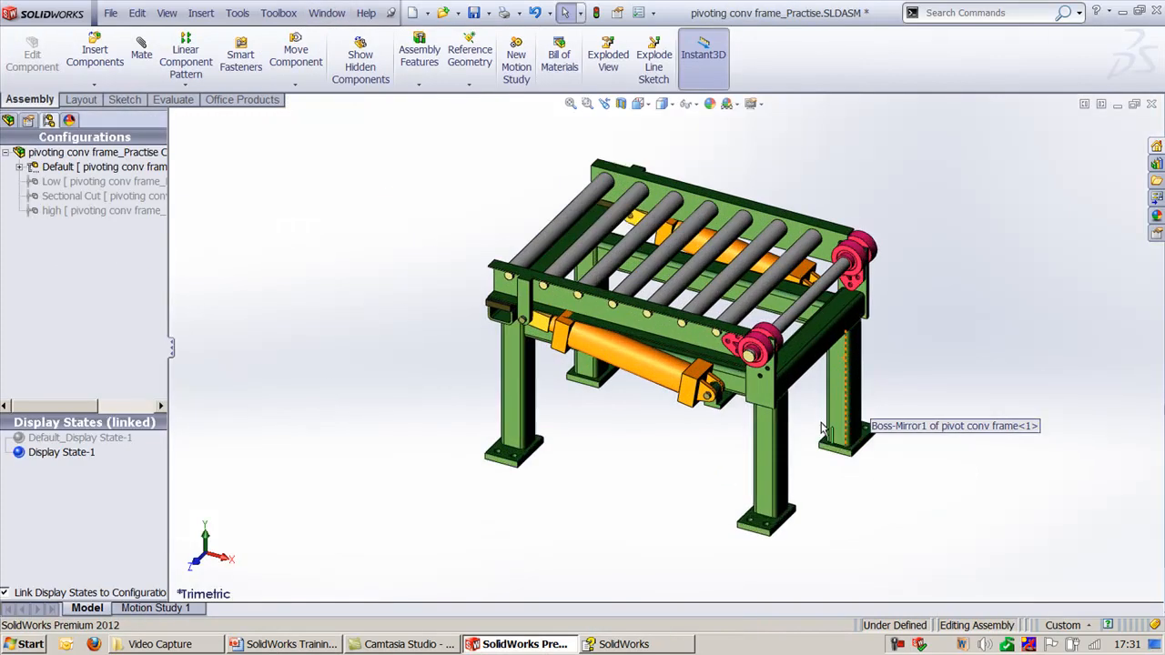
right_click(58, 452)
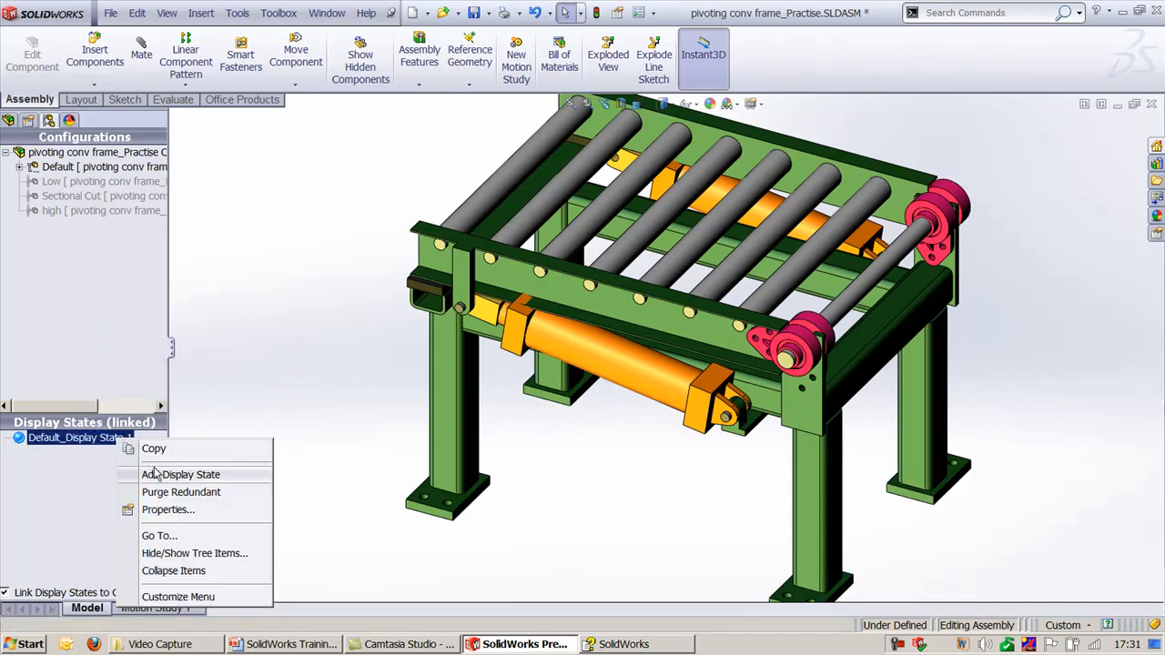
click(182, 473)
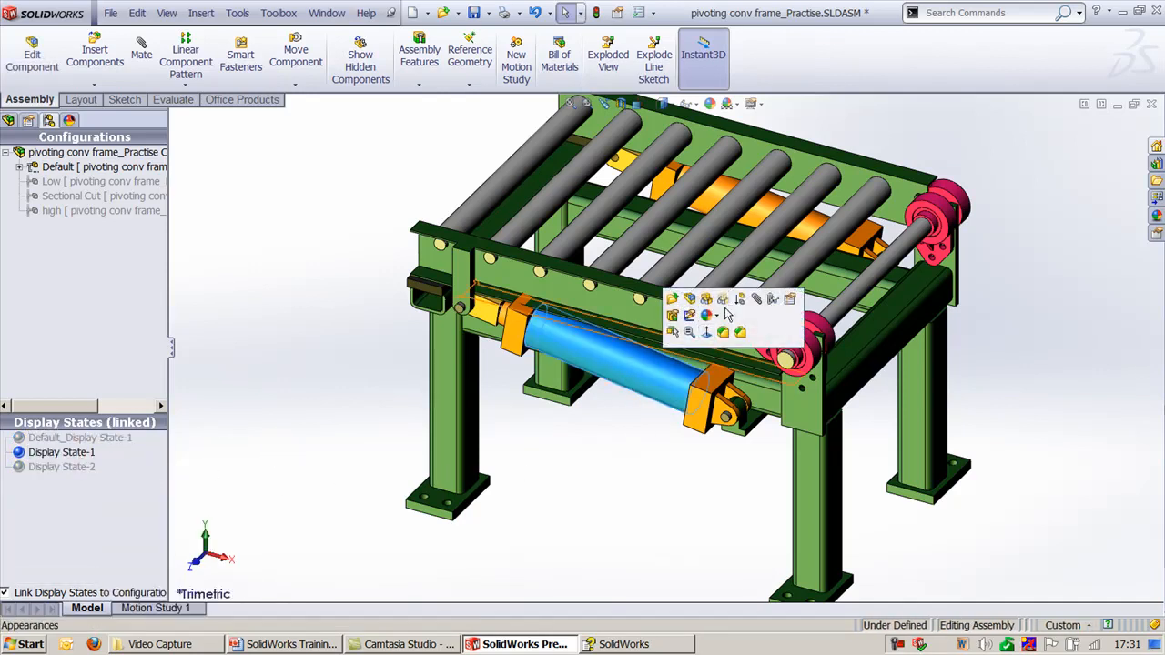
Make the rollers and cylinder transparent in Display State-2
click(62, 451)
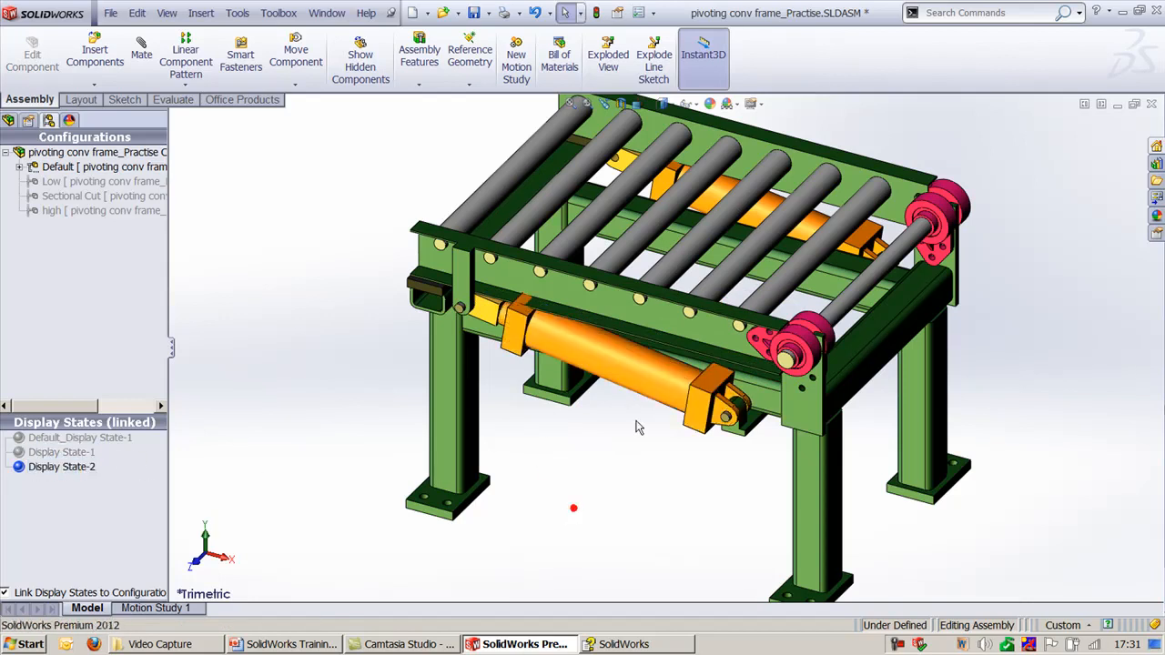
click(619, 364)
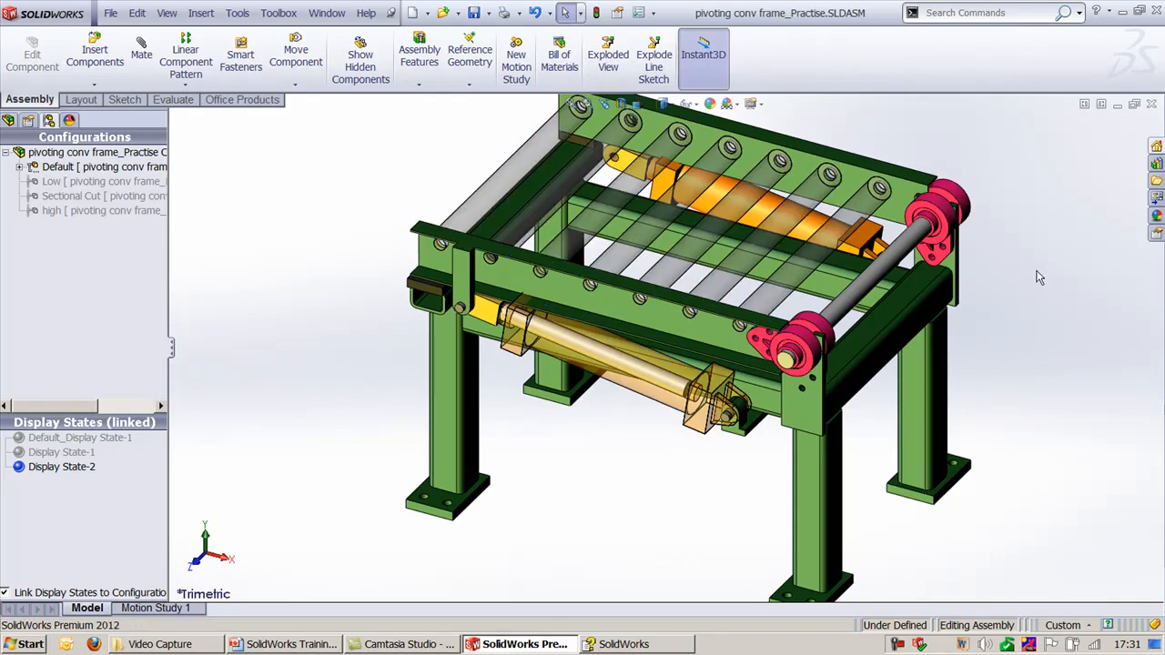
Switch to the pivoting conv frame_Practise Sheet1 drawing showing Drawing View1 in Display State-2
click(328, 12)
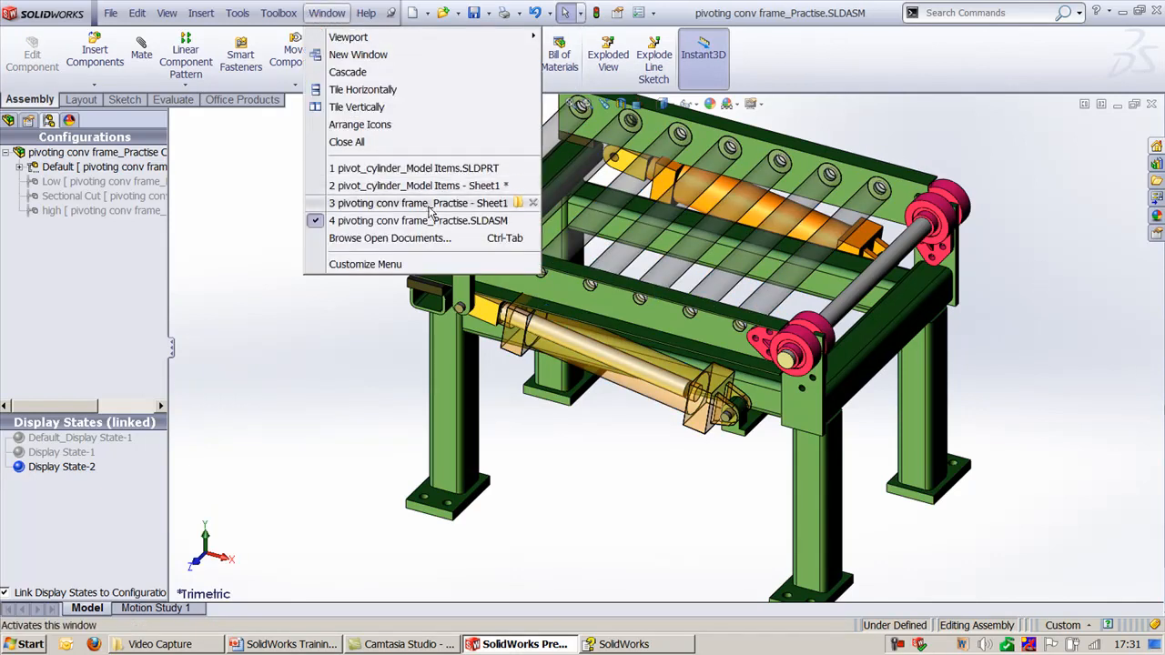
click(418, 203)
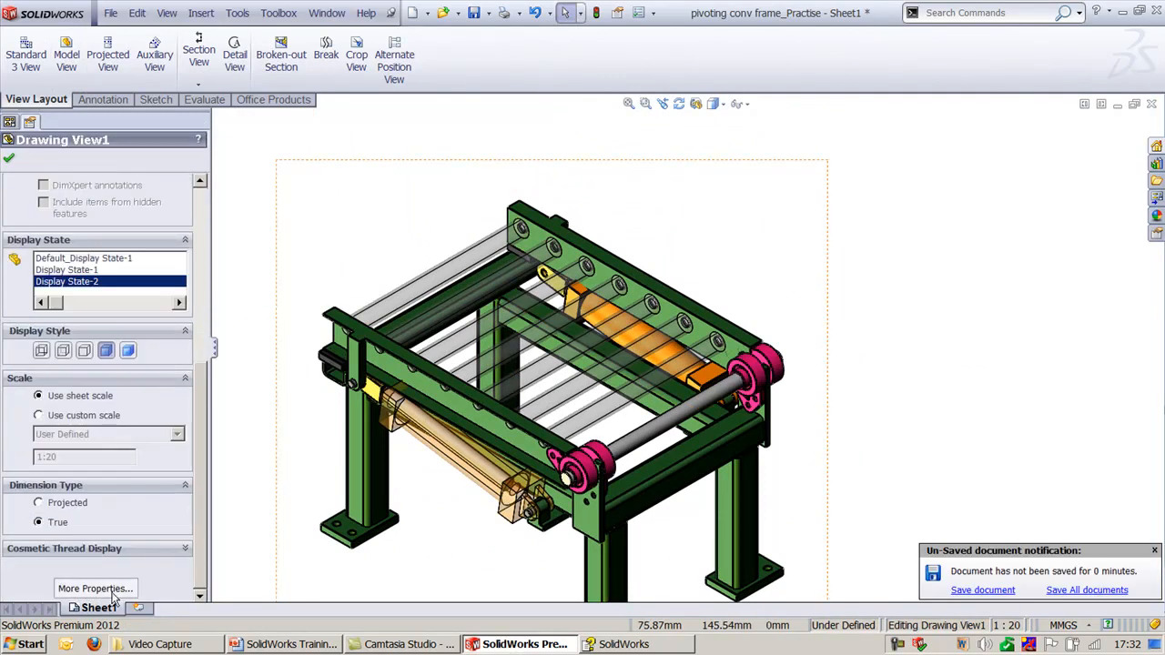
Set Drawing View1 to Display State-1 in Drawing View Properties so the rollers appear solid
click(94, 590)
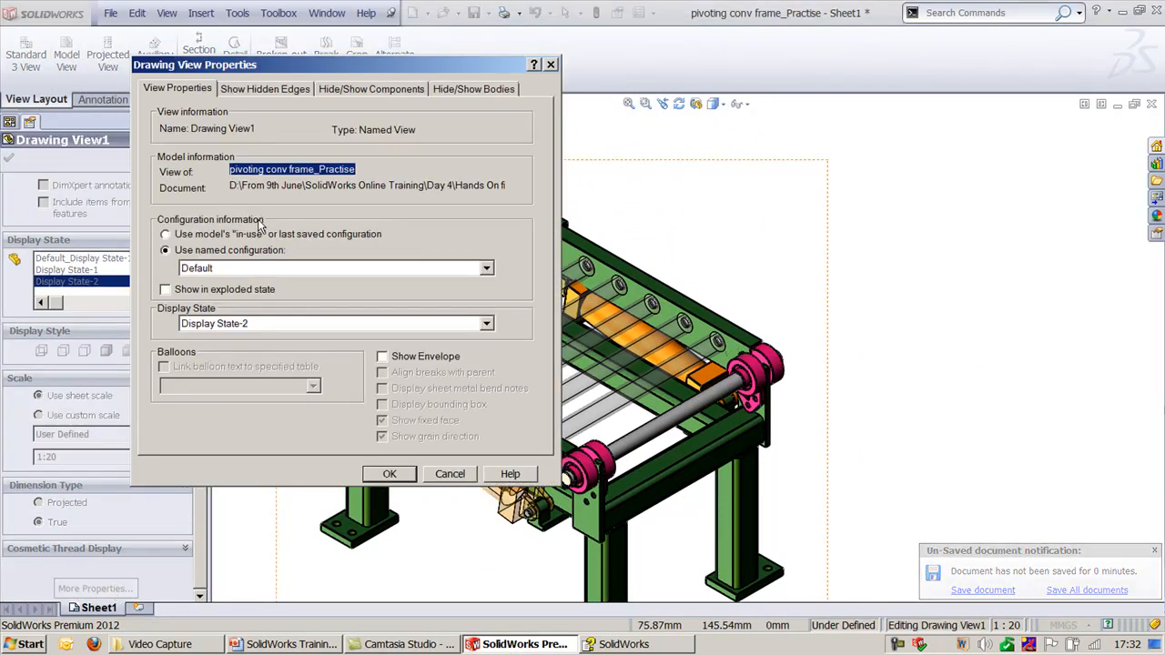
click(486, 323)
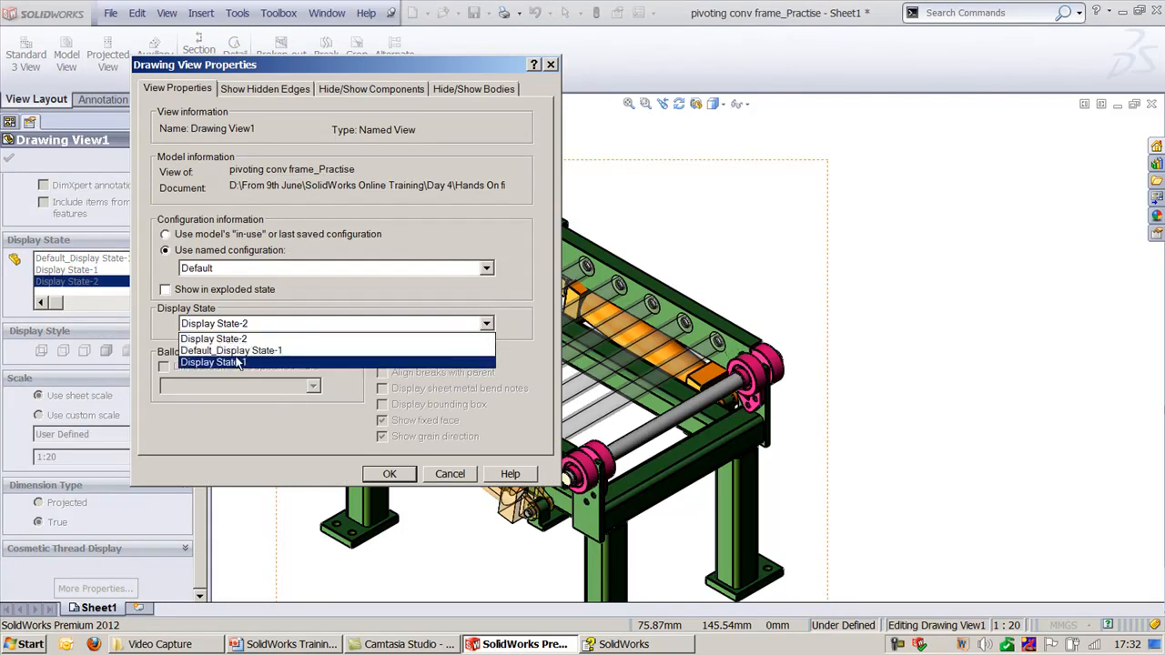
click(215, 361)
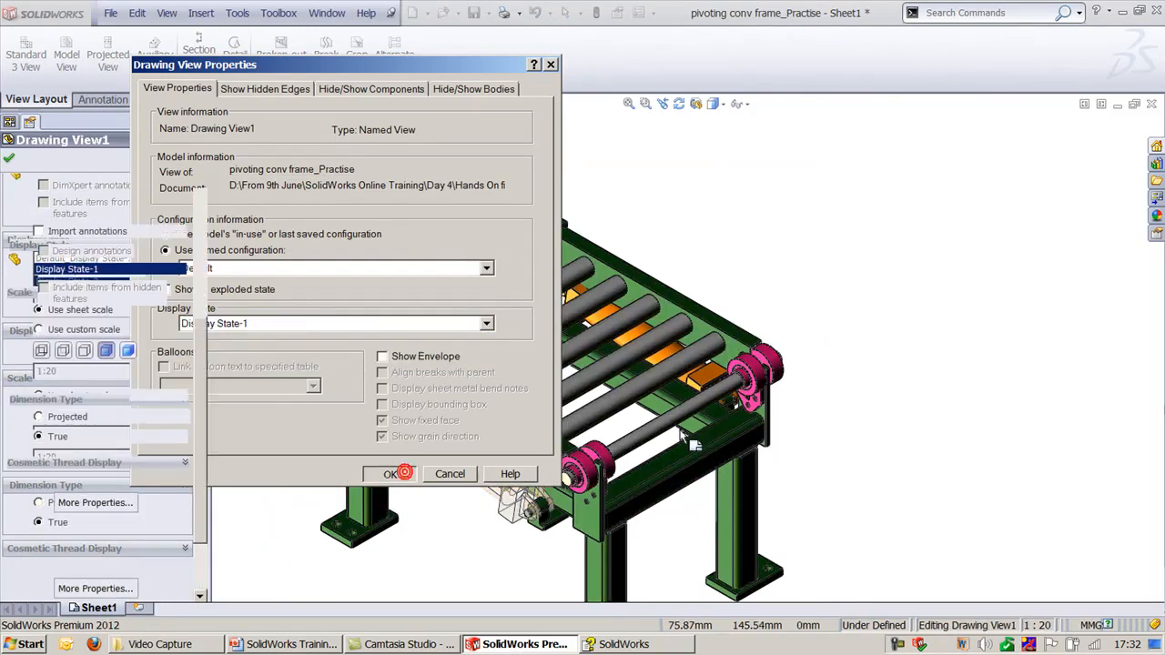
click(389, 473)
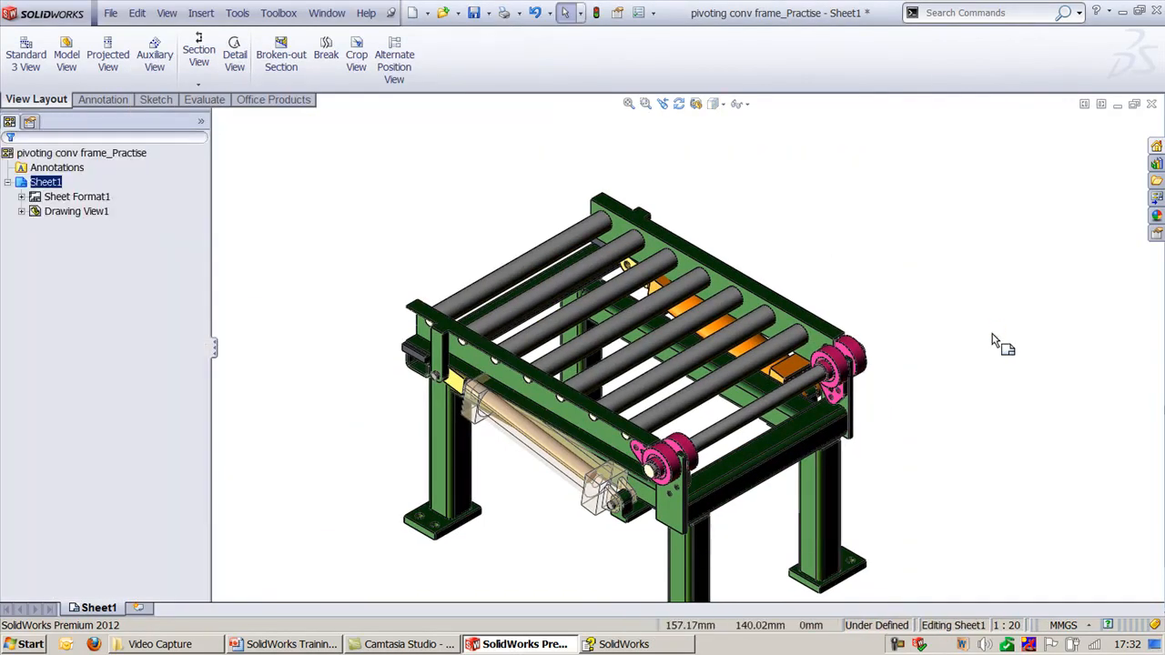